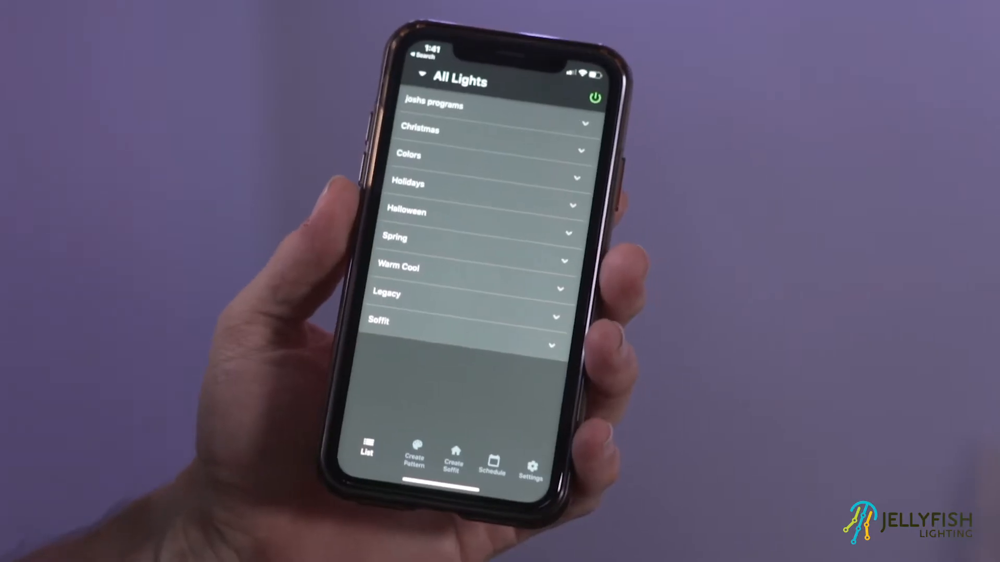
- Start a new pattern in Create Pattern and choose Paint as the pattern type
left_click(413, 458)
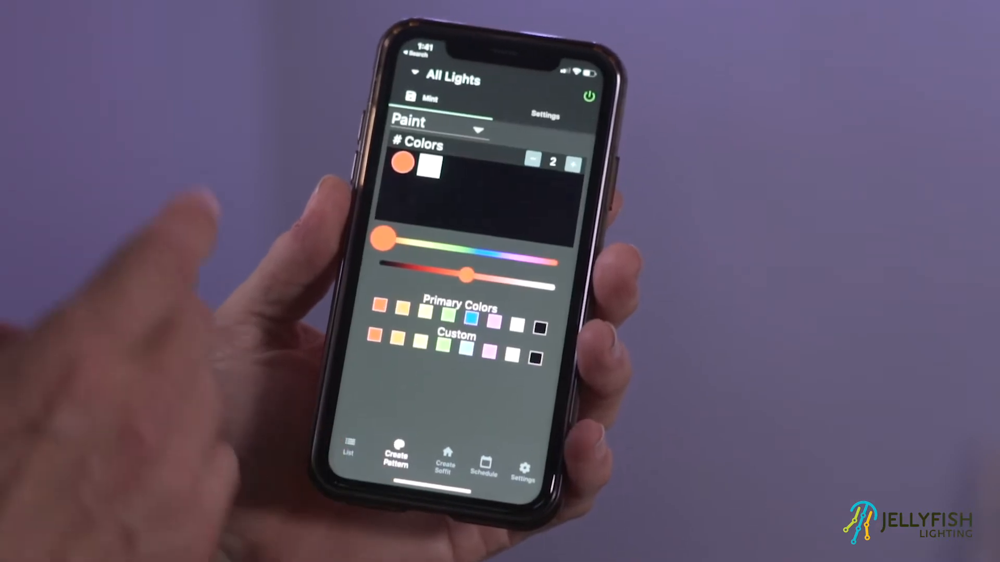
left_click(475, 126)
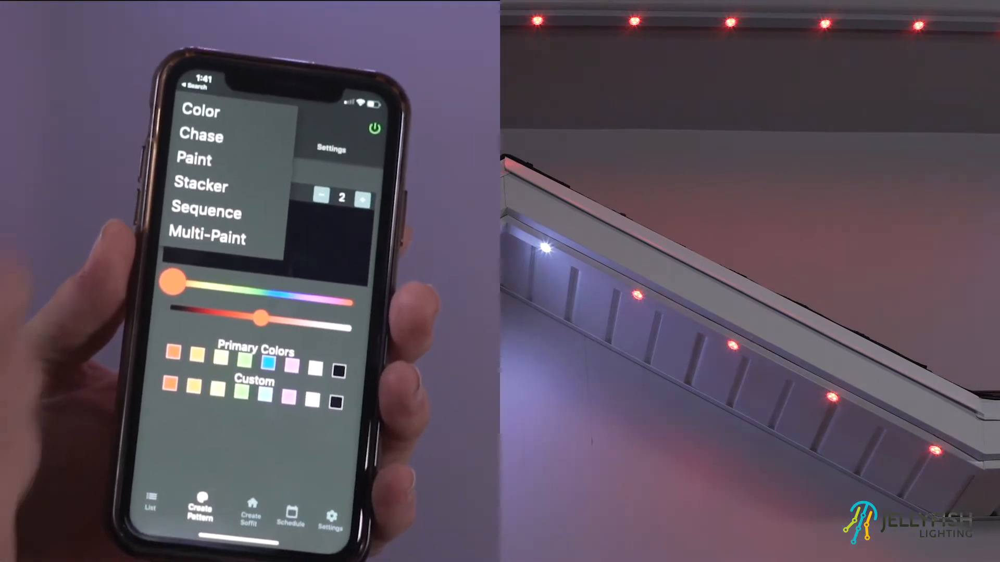
left_click(193, 159)
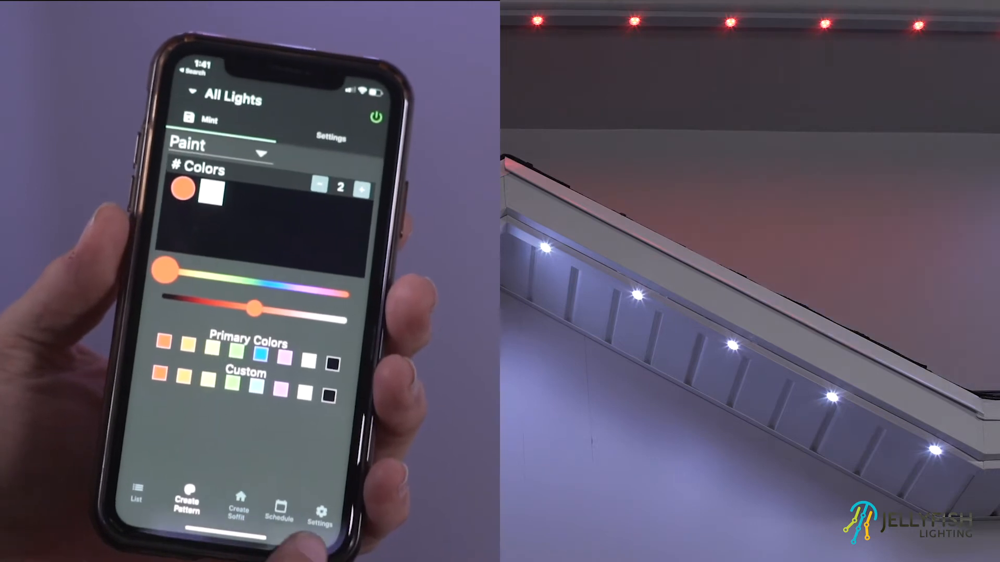
- Select the first colour swatch of the Paint pattern for editing
left_click(319, 503)
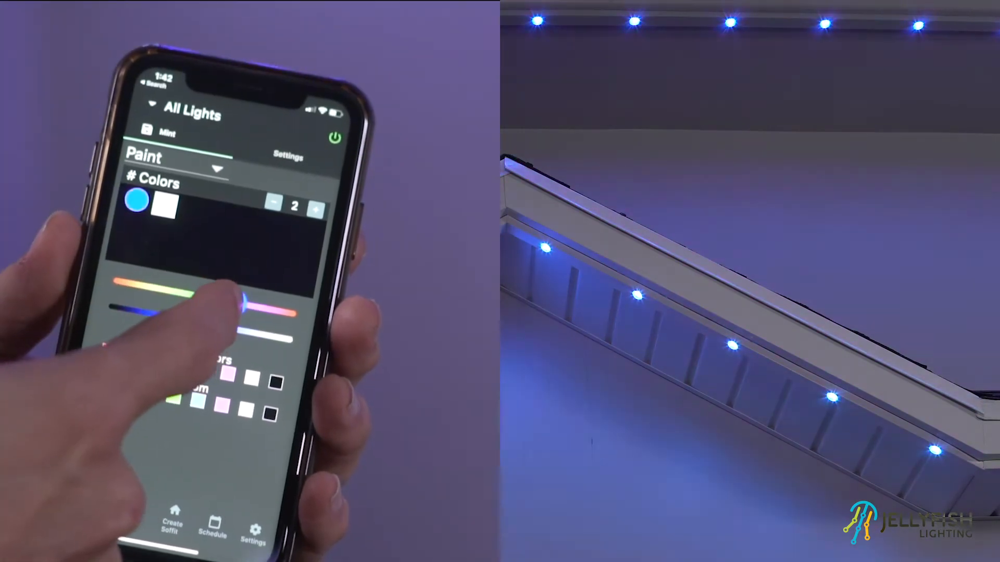
- Shift the first colour's hue and adjust the second colour's brightness
left_click_drag(245, 304, 191, 289)
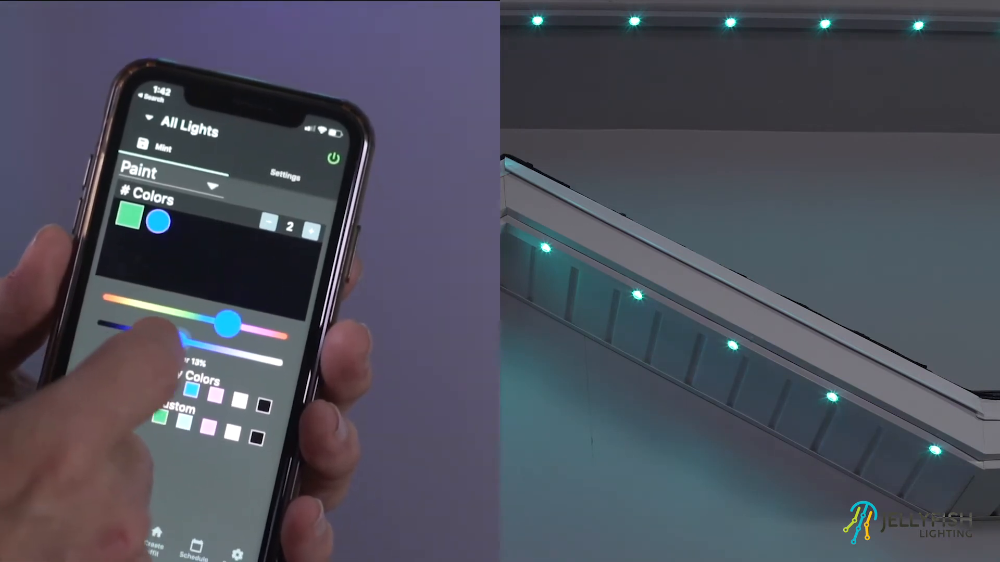
left_click_drag(229, 324, 159, 338)
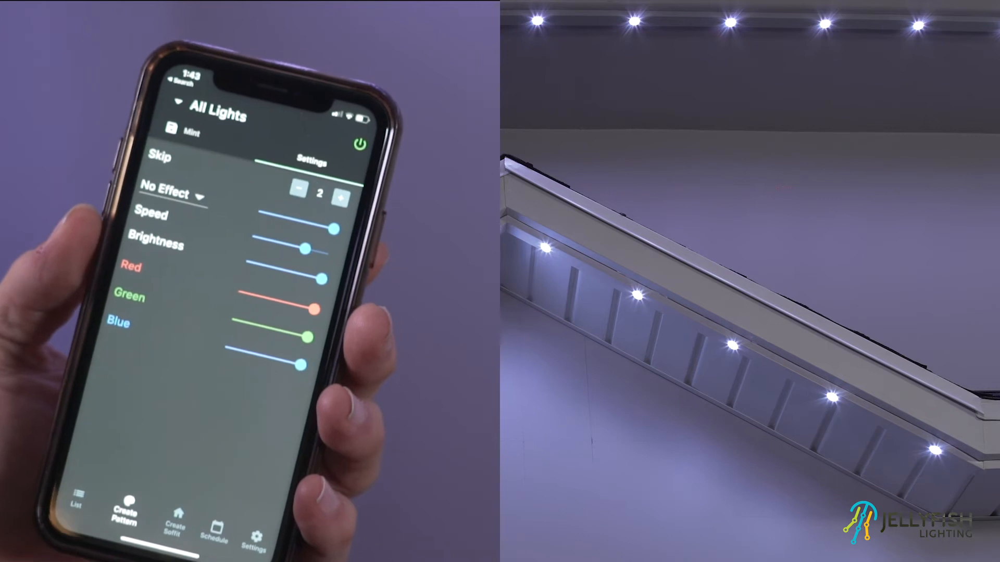
- Lower the pattern's Skip value to 1 on the settings page
left_click(168, 194)
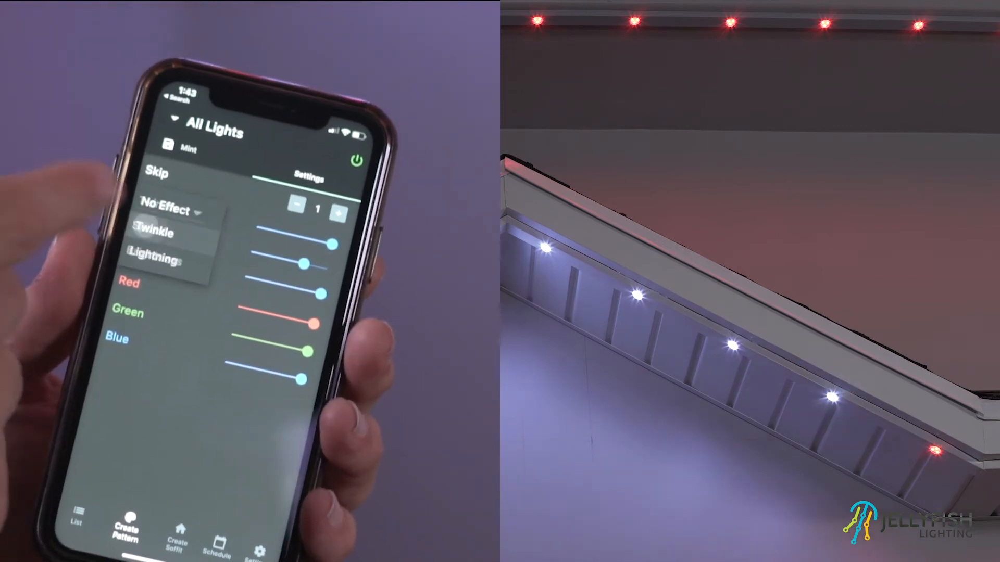
- Choose an effect from the effect dropdown for the pattern
left_click(154, 233)
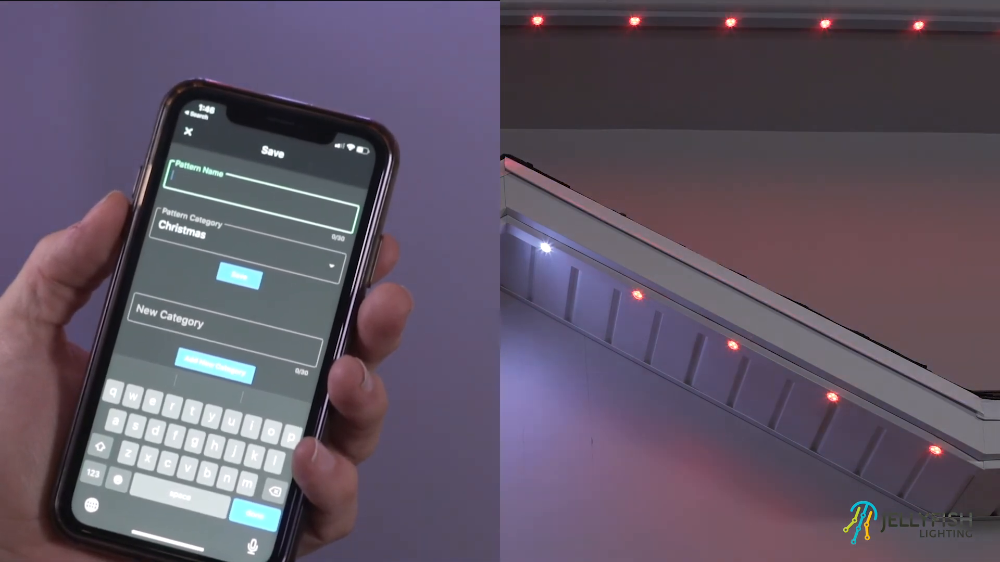
- Enter 'red' as the pattern name under the Christmas category
type("red")
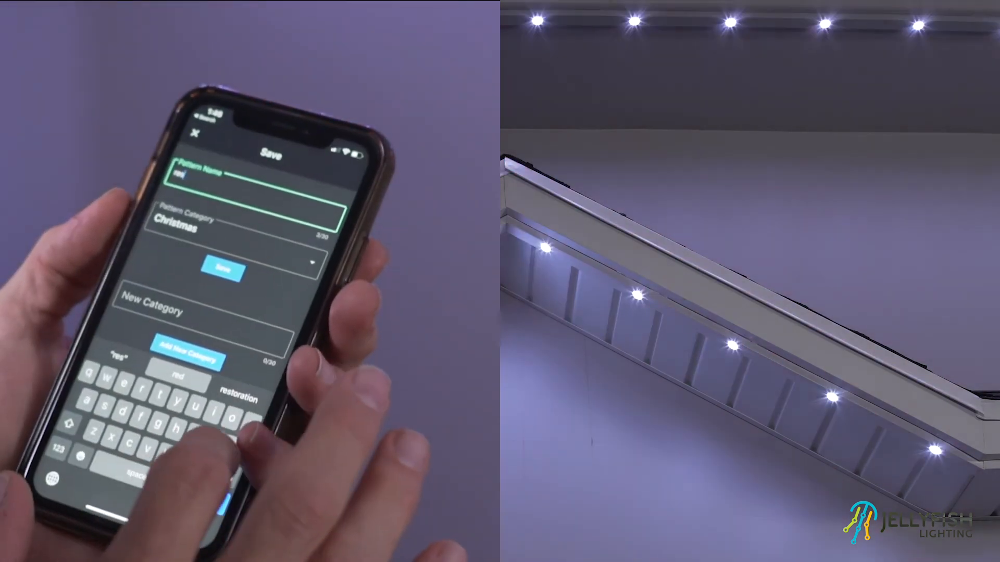